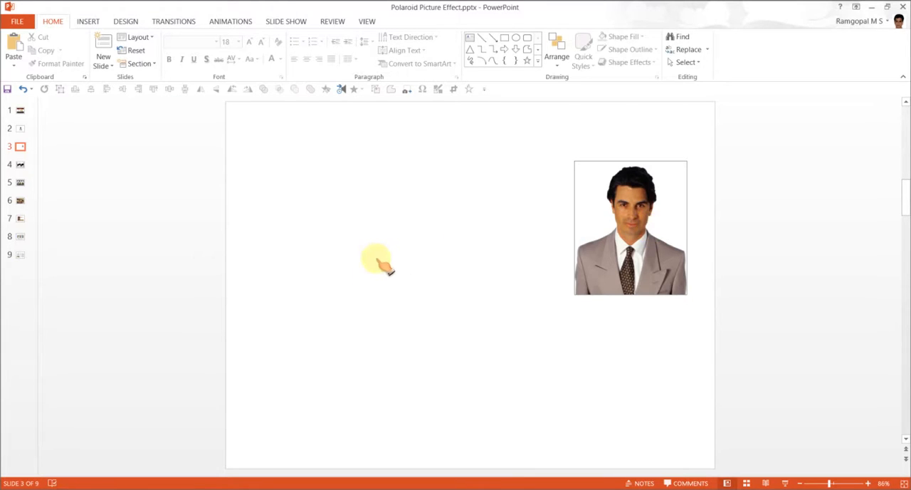
pyautogui.moveTo(462, 260)
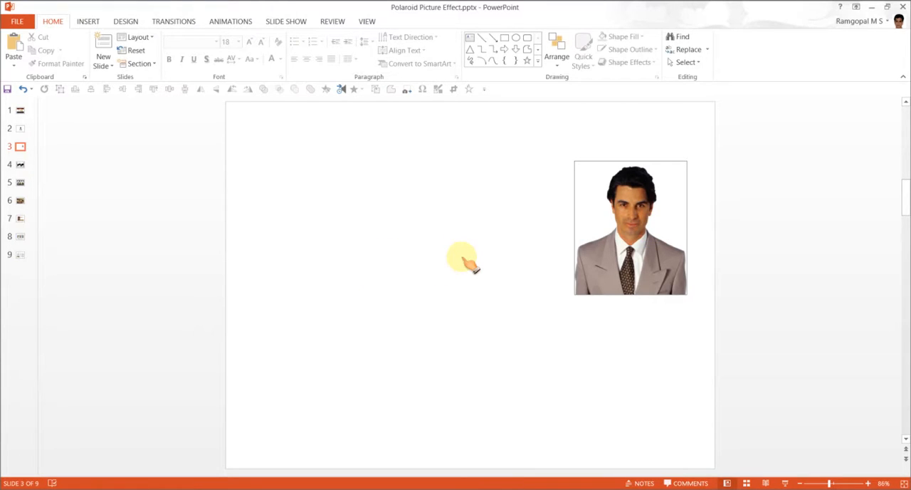
pyautogui.moveTo(428, 224)
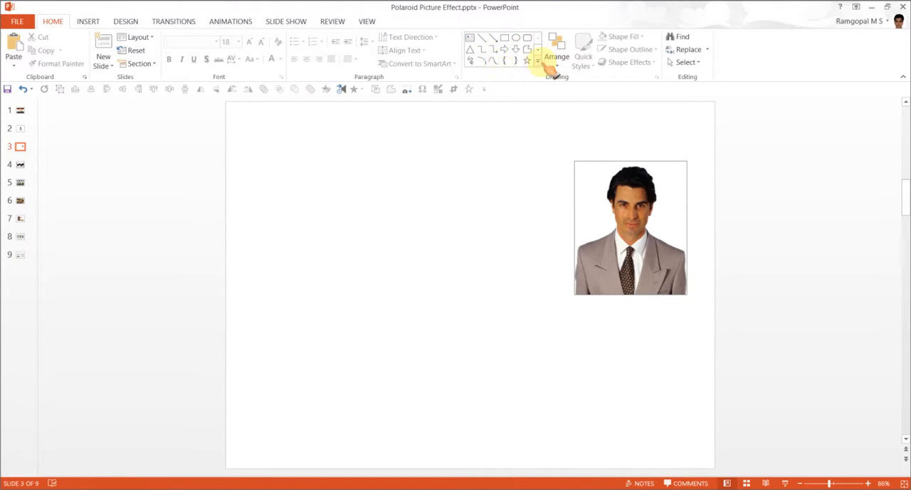
# - Draw a tall blue rectangle to the left of the portrait photo
pyautogui.click(539, 68)
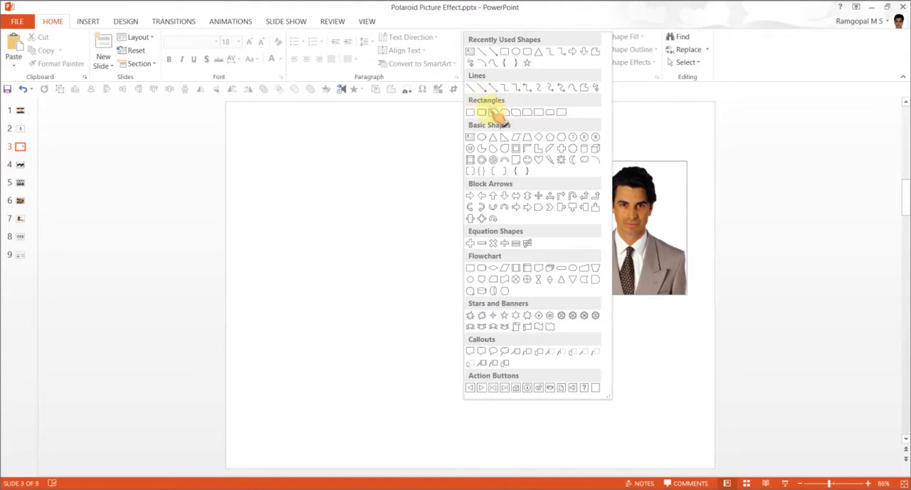
pyautogui.moveTo(482, 112)
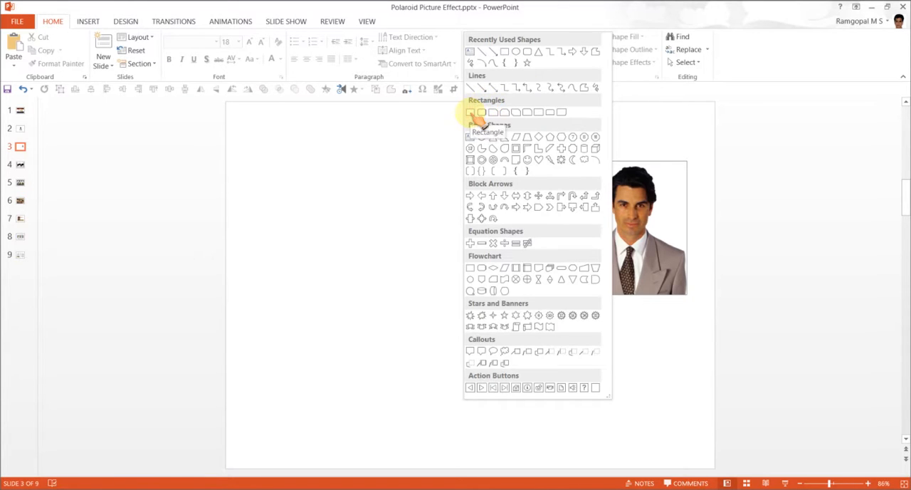
pyautogui.moveTo(316, 185); pyautogui.dragTo(501, 430)
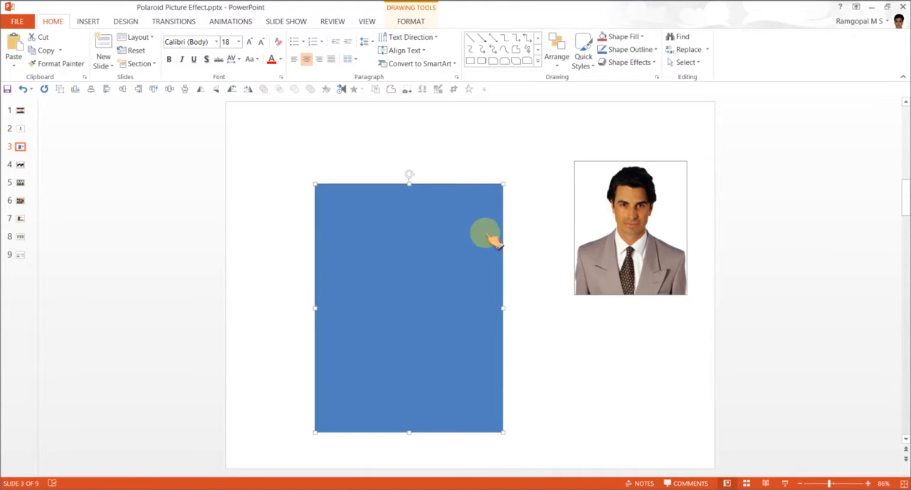
pyautogui.moveTo(609, 406)
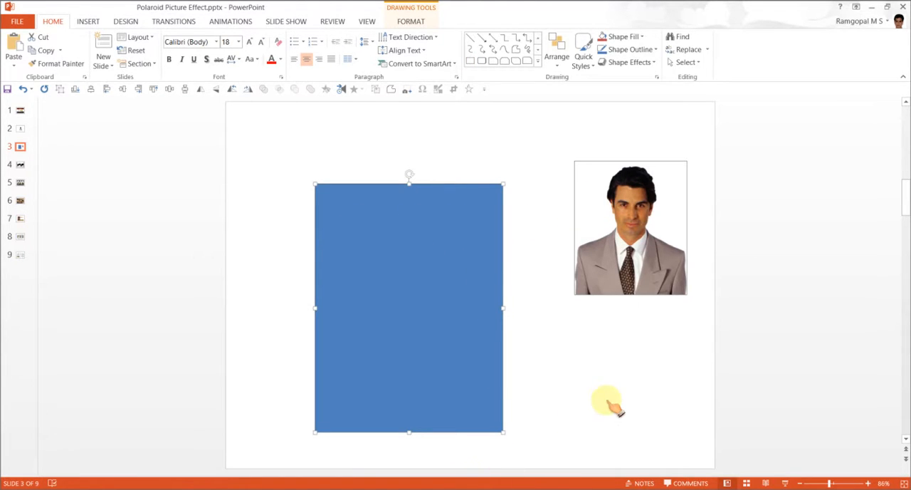
# - Fill the rectangle light grey and give it a thin grey outline
pyautogui.click(623, 36)
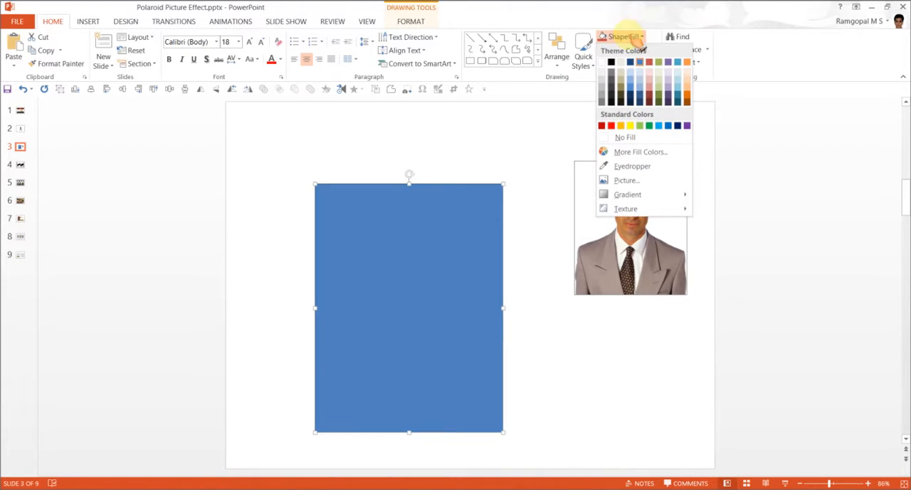
pyautogui.click(625, 137)
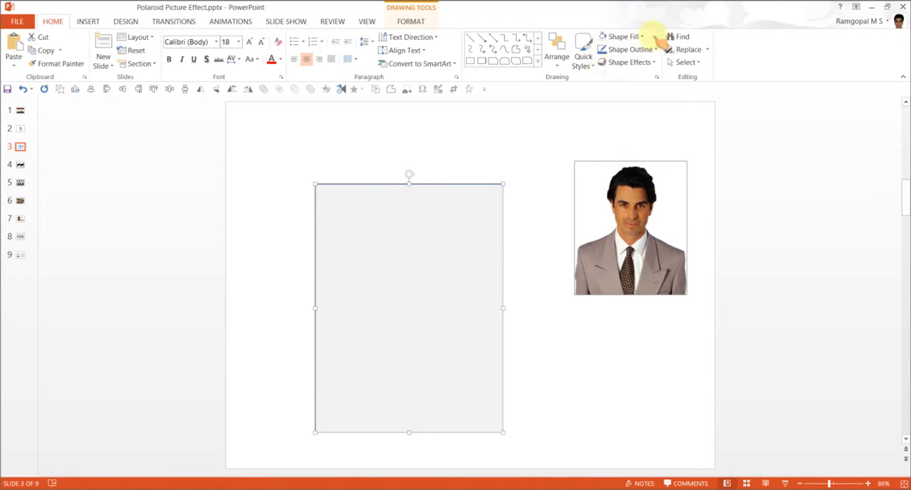
pyautogui.click(624, 49)
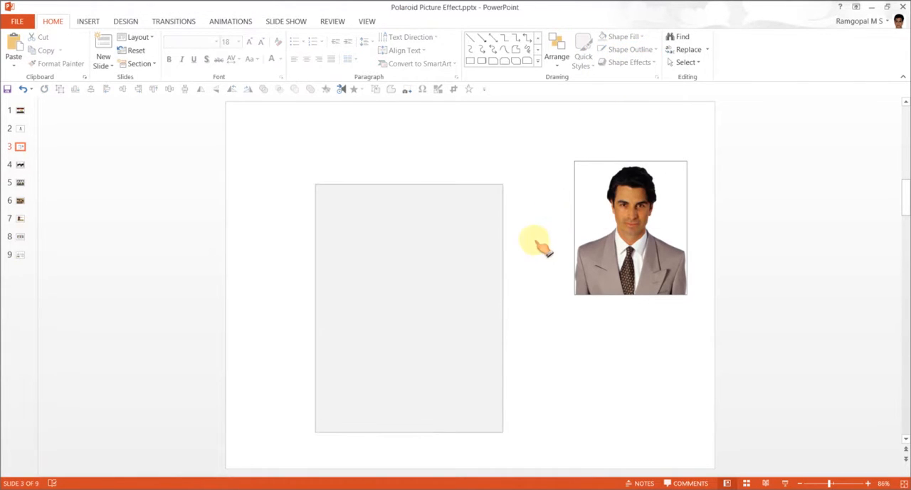
pyautogui.moveTo(423, 252)
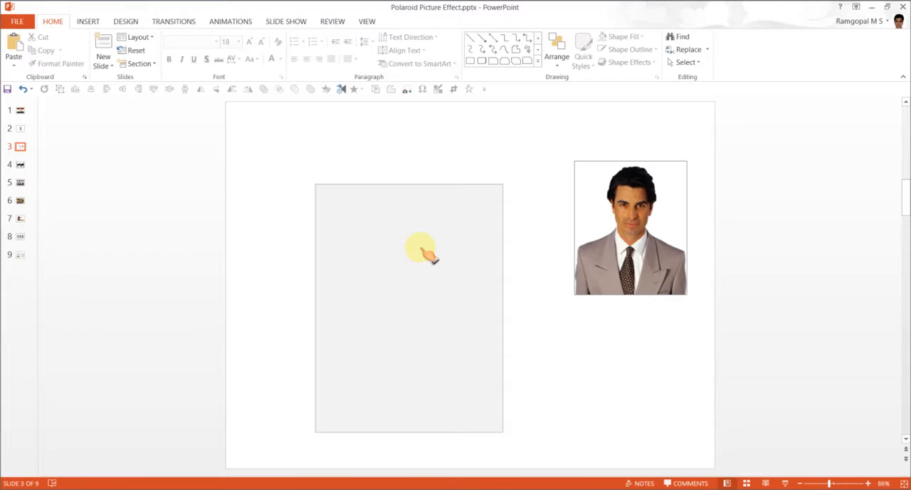
# - Paste the grey rectangle back as a picture via Paste Special and nudge it left of the portrait
pyautogui.rightClick(420, 253)
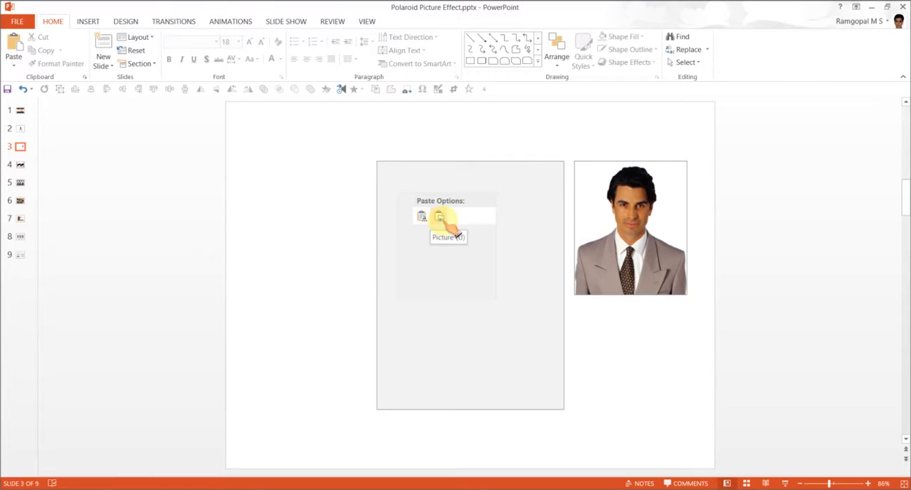
pyautogui.click(439, 216)
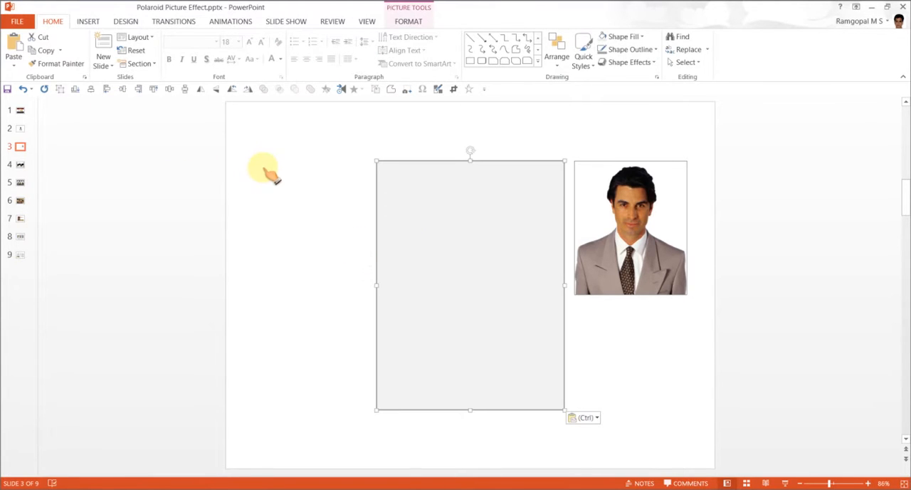
pyautogui.press('Delete')
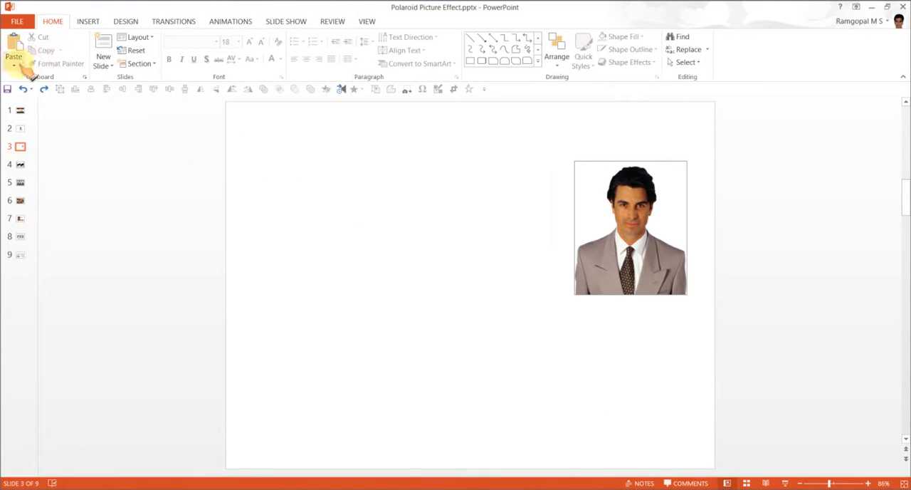
pyautogui.click(14, 67)
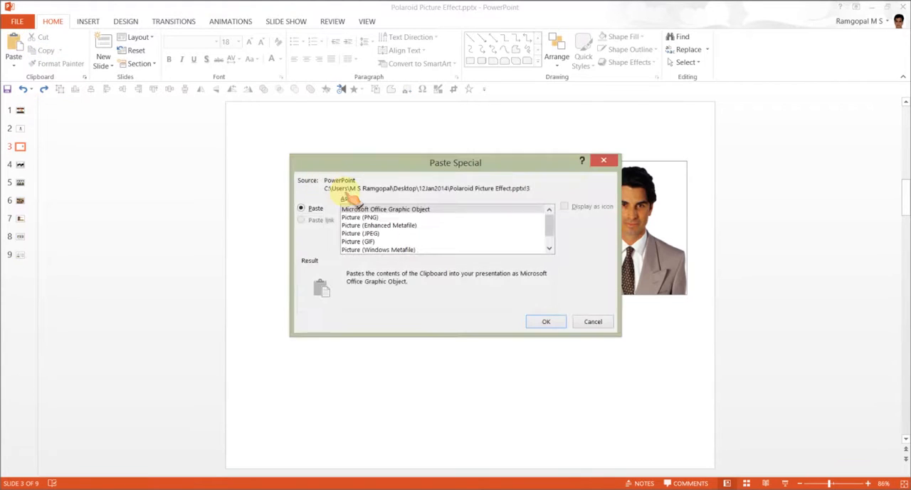
pyautogui.click(546, 321)
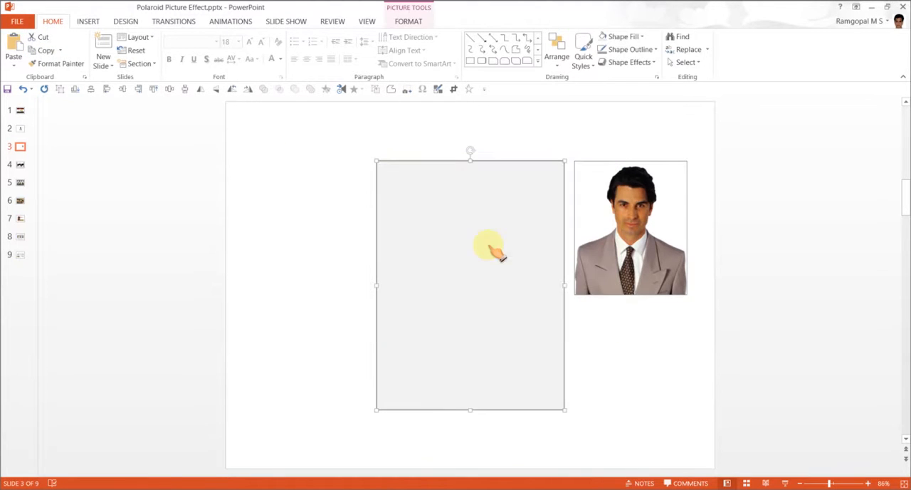
pyautogui.moveTo(470, 284); pyautogui.dragTo(417, 306)
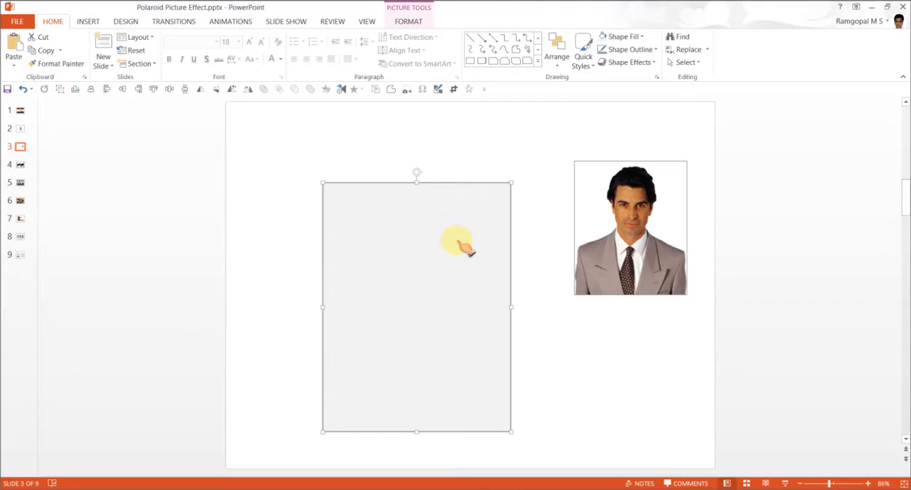
pyautogui.moveTo(410, 259)
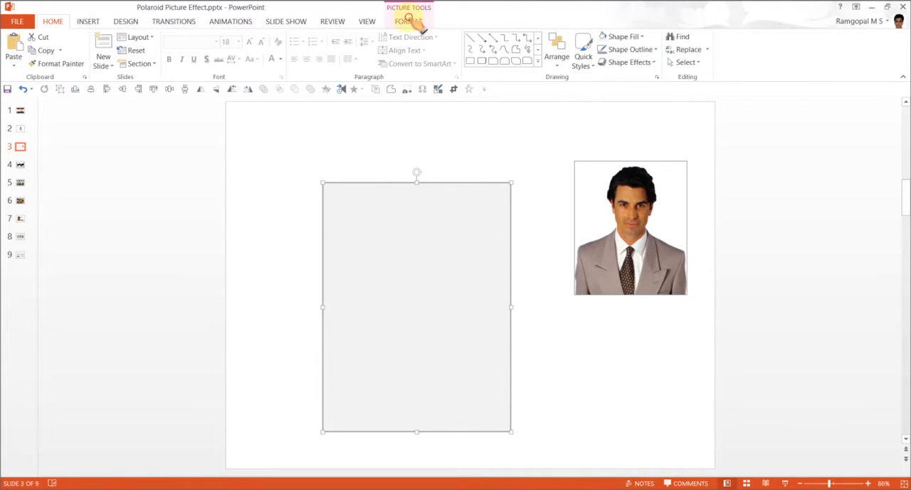
# - Apply the tilted white-border picture style with drop shadow to the grey picture
pyautogui.click(408, 20)
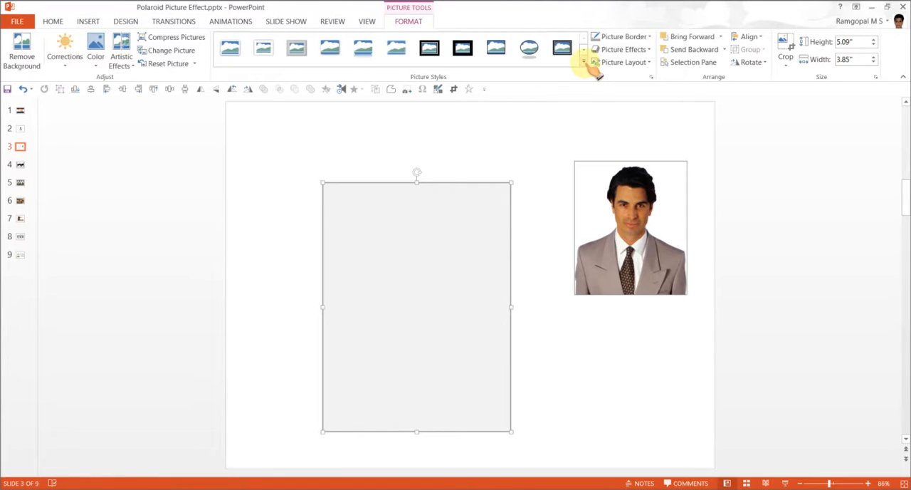
pyautogui.click(583, 62)
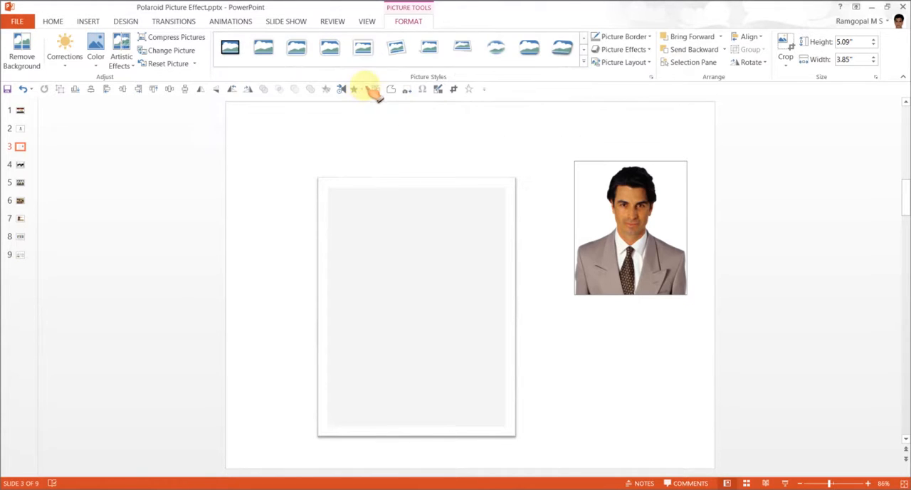
pyautogui.click(584, 395)
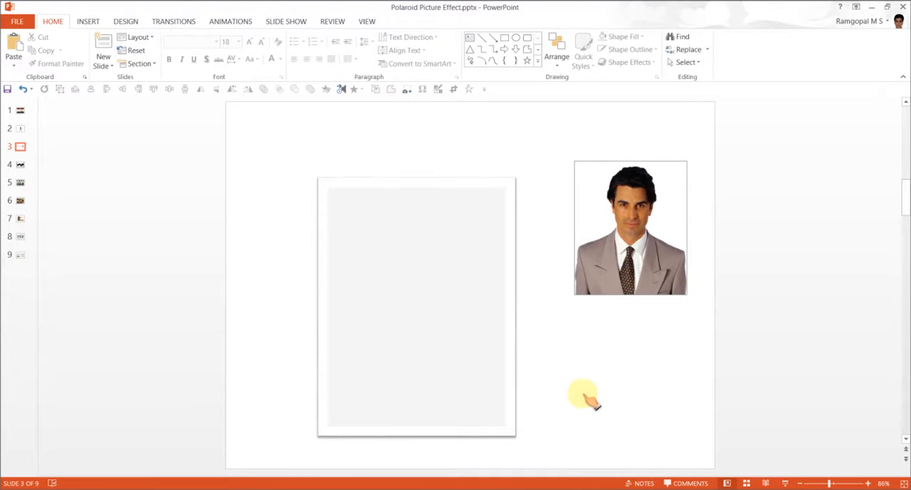
pyautogui.moveTo(641, 206)
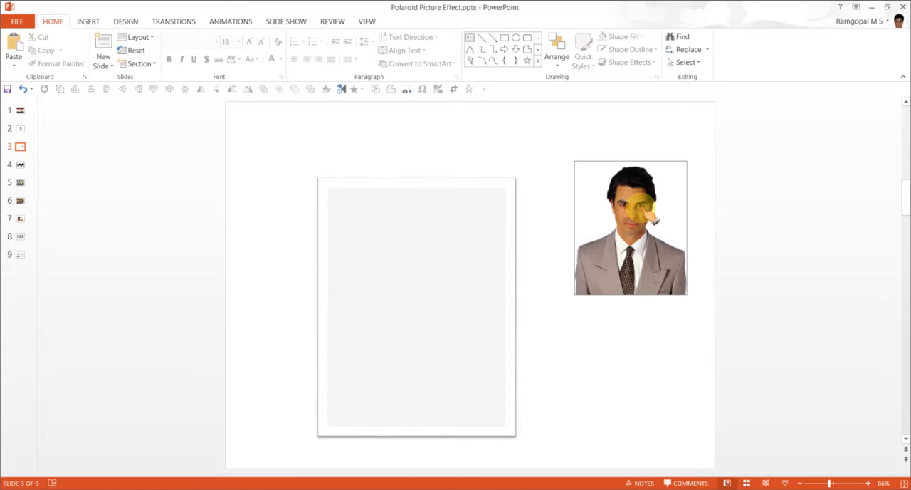
pyautogui.click(416, 307)
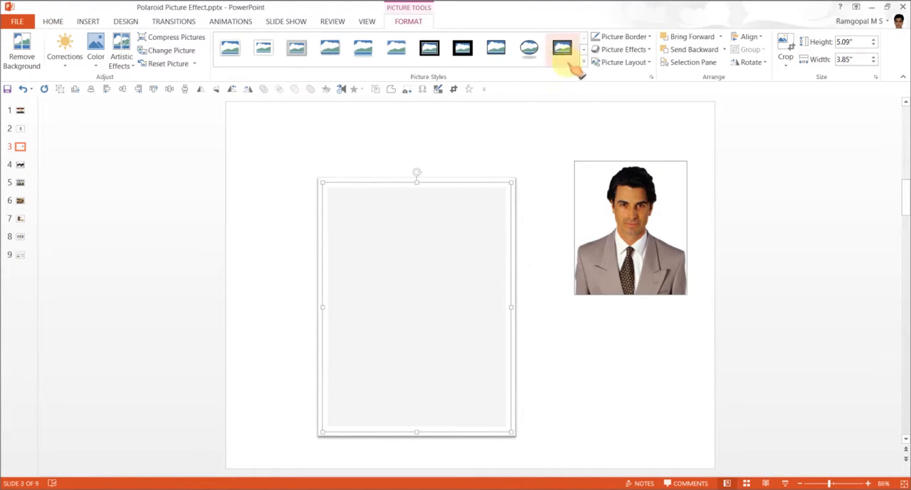
pyautogui.click(583, 62)
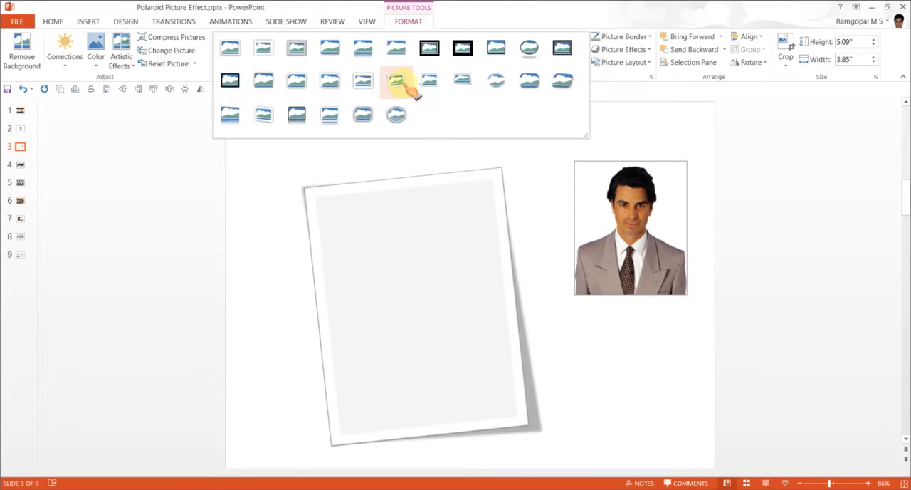
pyautogui.click(416, 306)
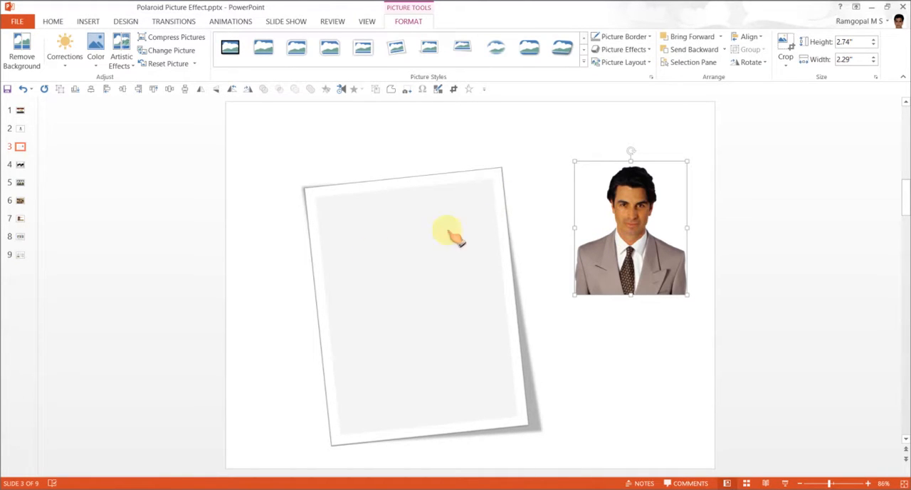
pyautogui.moveTo(456, 192)
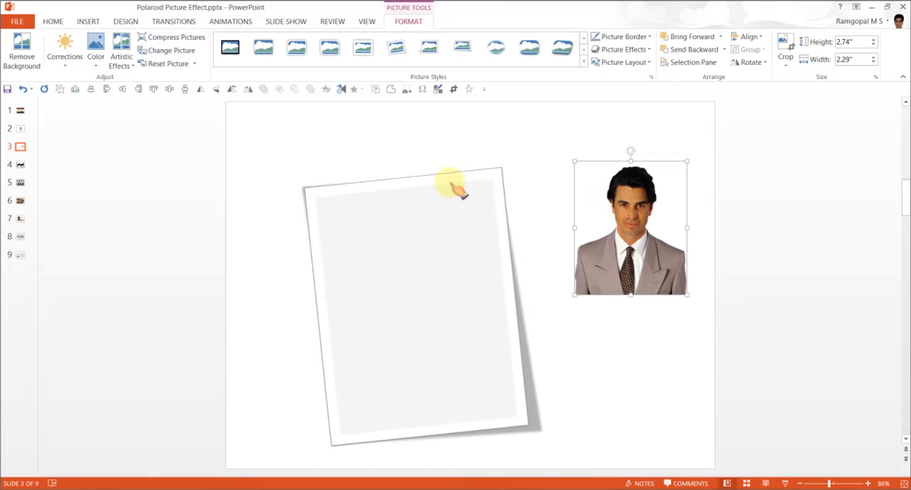
pyautogui.moveTo(648, 225)
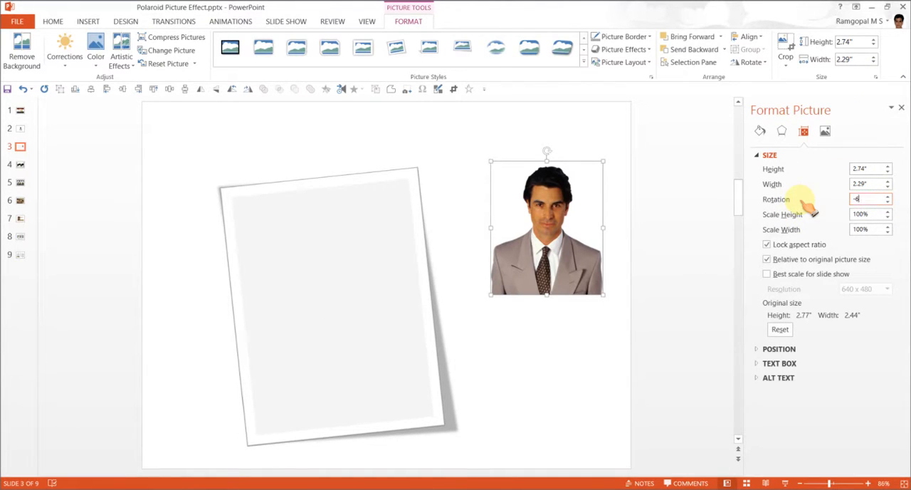
# - Rotate the portrait photo 16°, move it onto the frame and enlarge it to fill the picture area
pyautogui.write('16°')
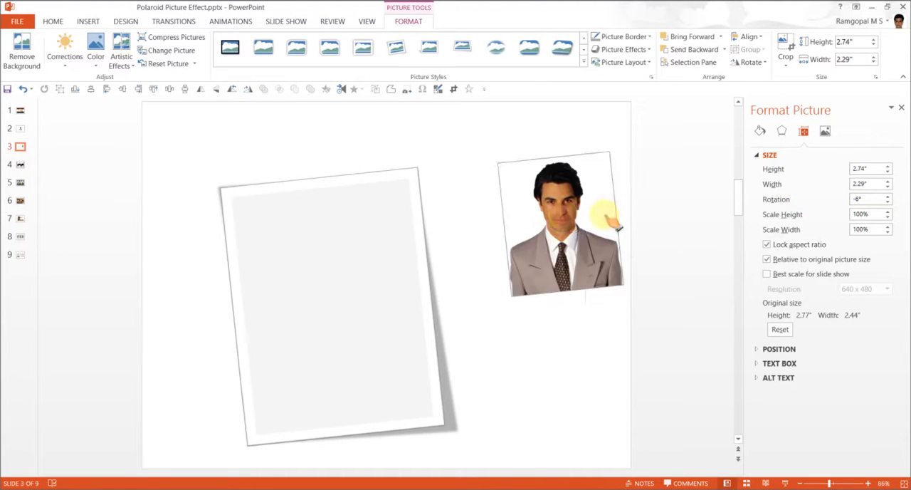
pyautogui.moveTo(566, 221); pyautogui.dragTo(609, 221)
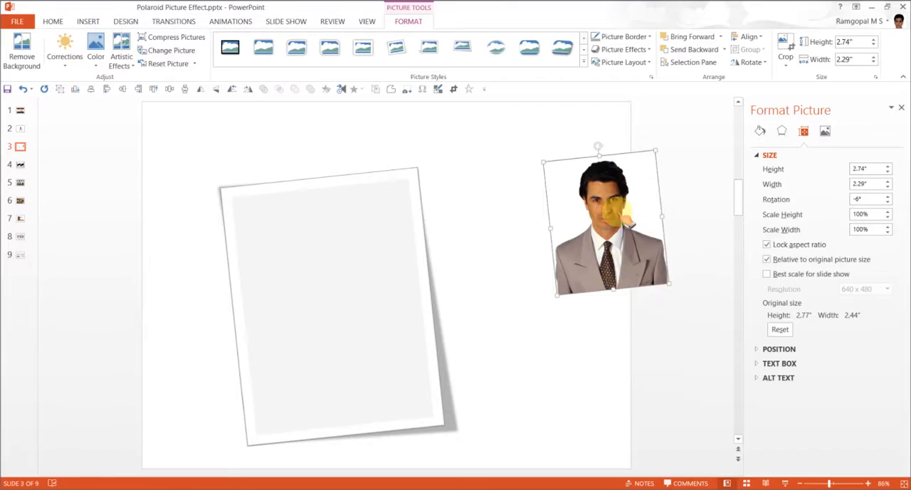
pyautogui.moveTo(605, 221); pyautogui.dragTo(299, 253)
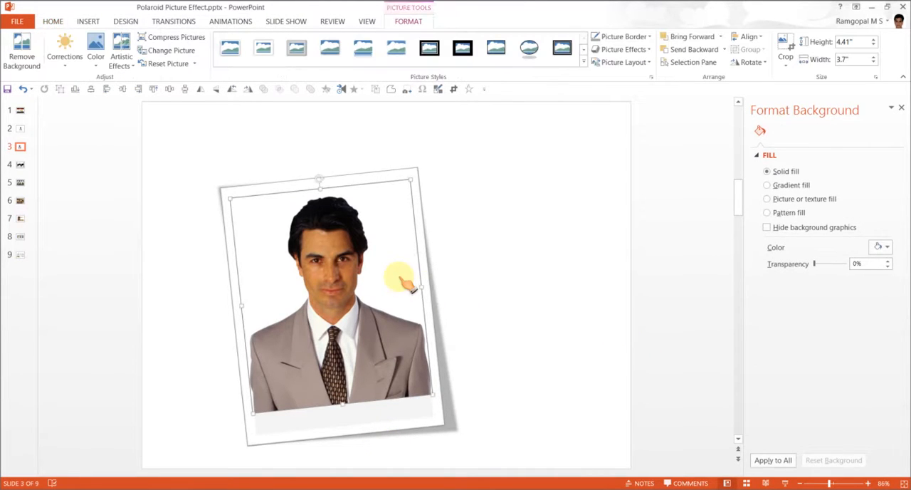
# - Give the portrait photo an Inside Diagonal Top Left inner shadow
pyautogui.click(782, 130)
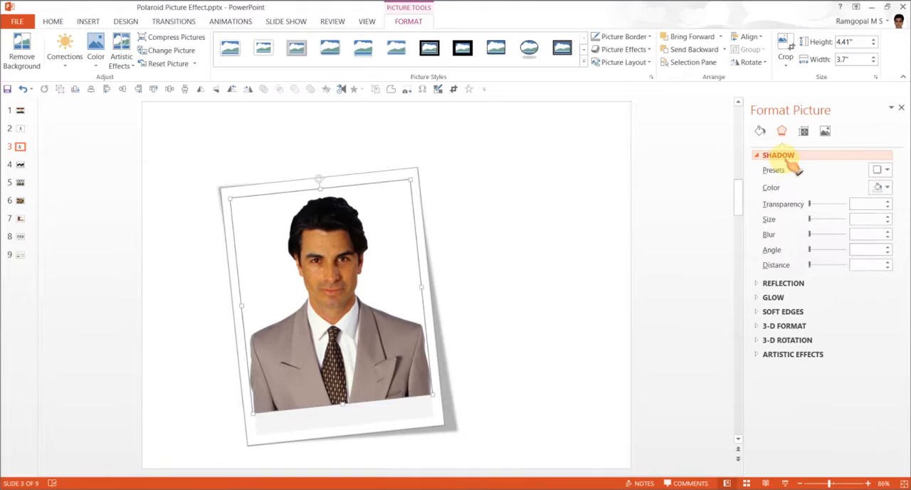
pyautogui.click(880, 169)
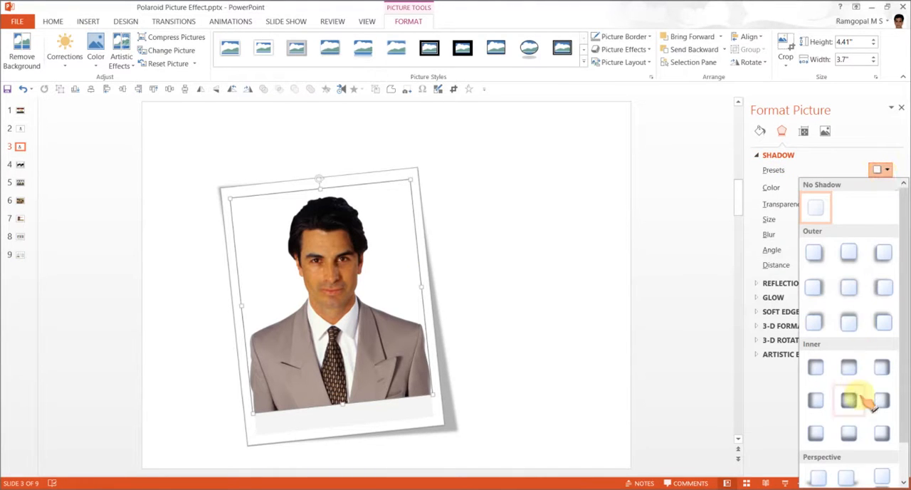
pyautogui.moveTo(815, 368)
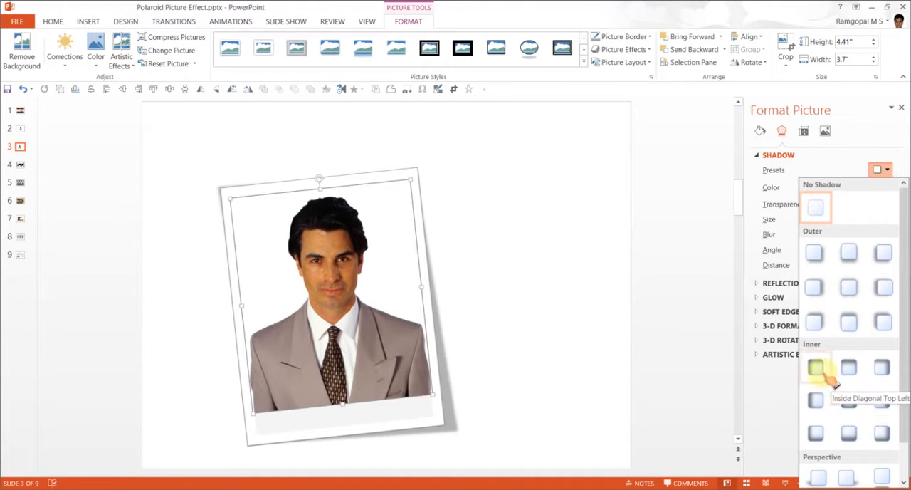
pyautogui.click(601, 271)
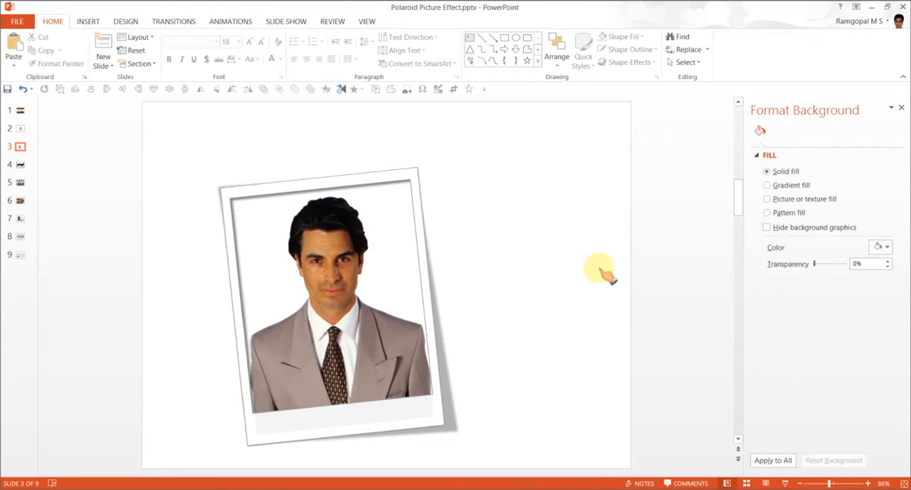
pyautogui.moveTo(502, 291)
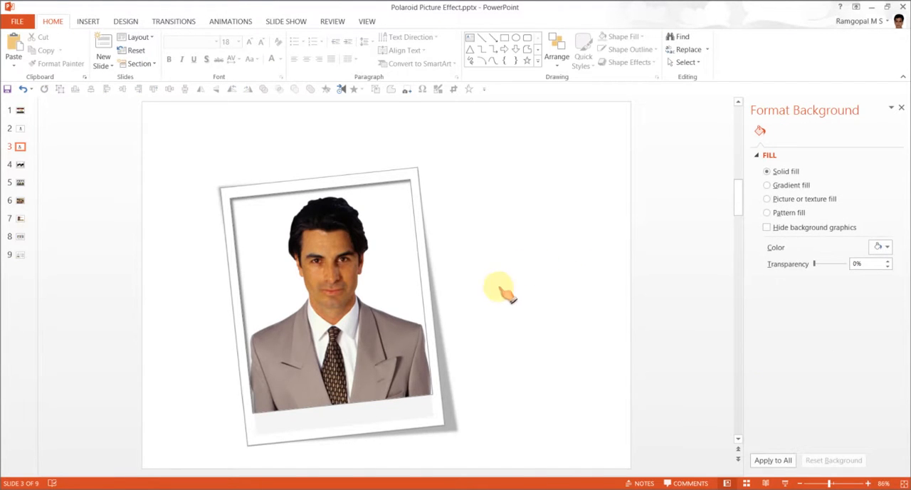
pyautogui.moveTo(595, 260)
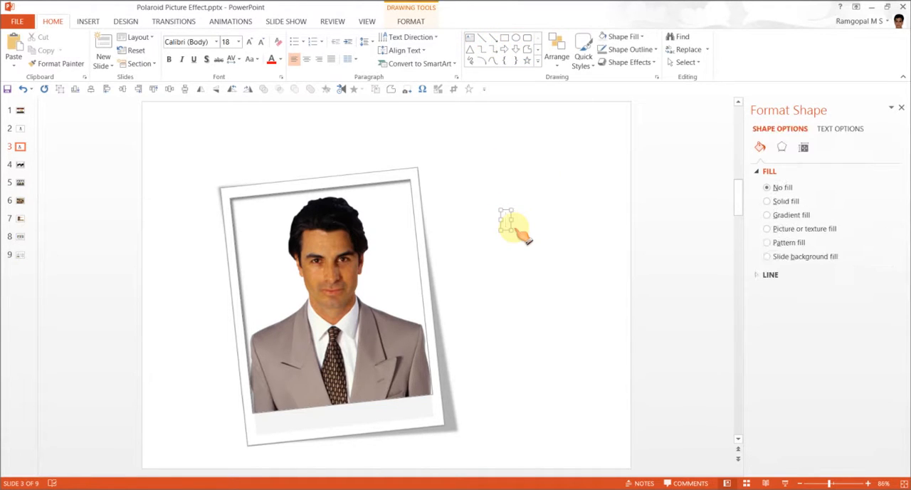
# - Add a 'Name of the staff' caption on the frame's bottom strip and move the frame toward centre
pyautogui.write('Name of the staff')
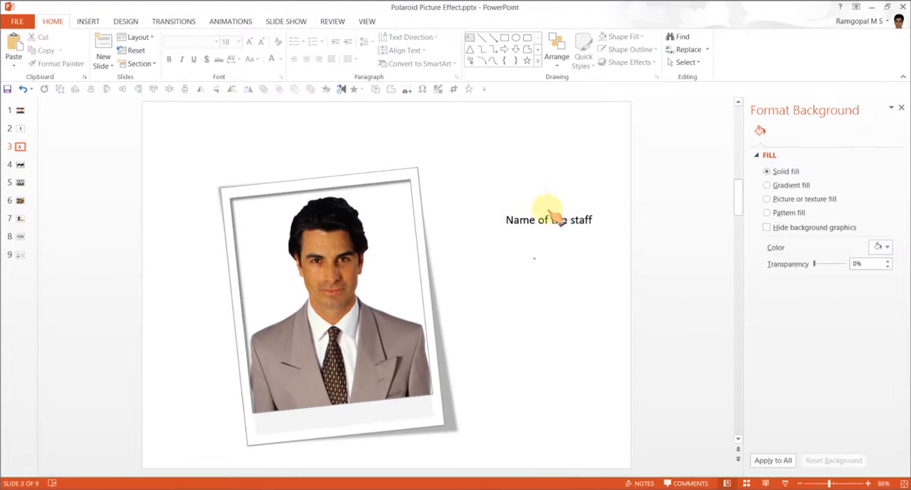
pyautogui.click(548, 219)
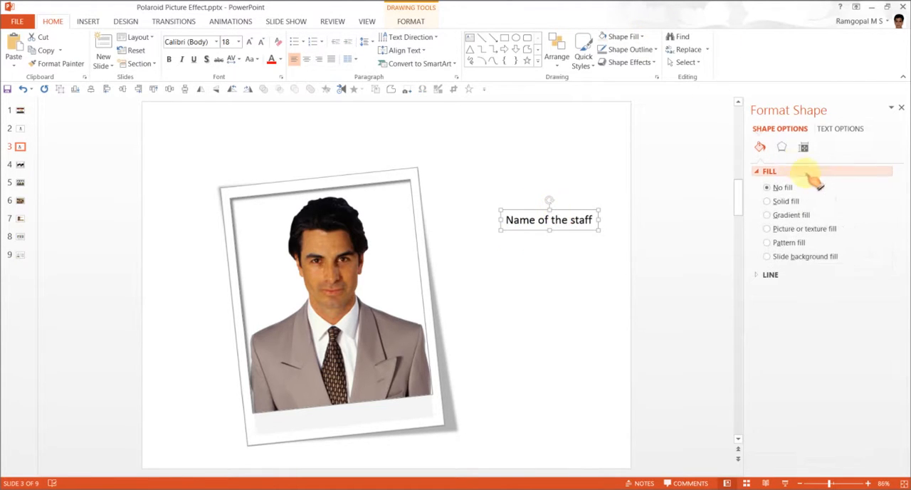
pyautogui.click(804, 146)
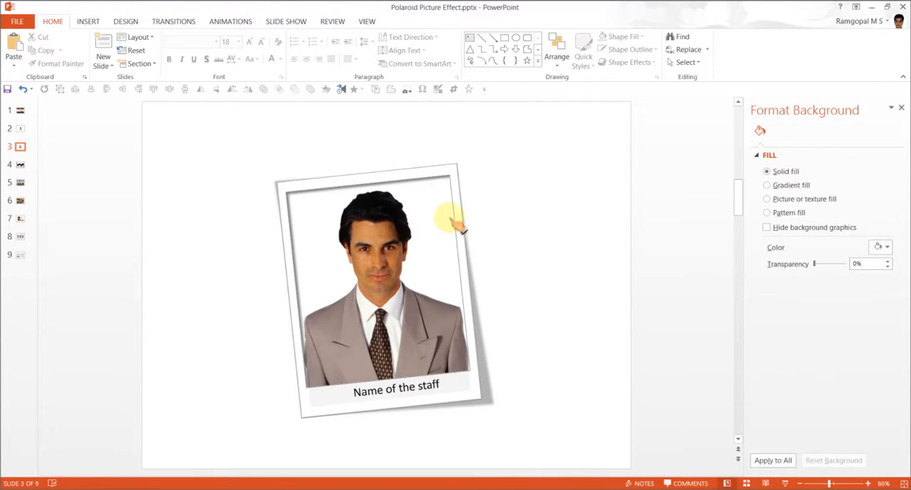
pyautogui.click(379, 285)
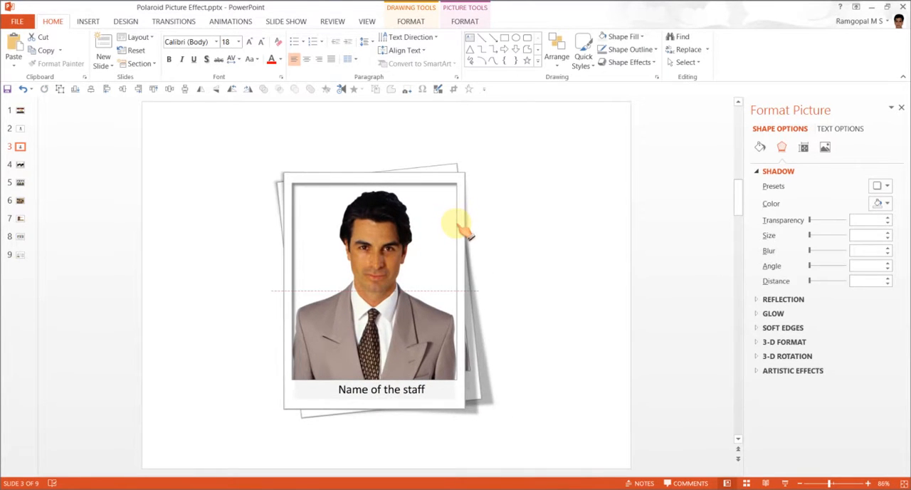
# - Leave the stacked, tilted frames deselected behind the captioned portrait frame
pyautogui.click(548, 242)
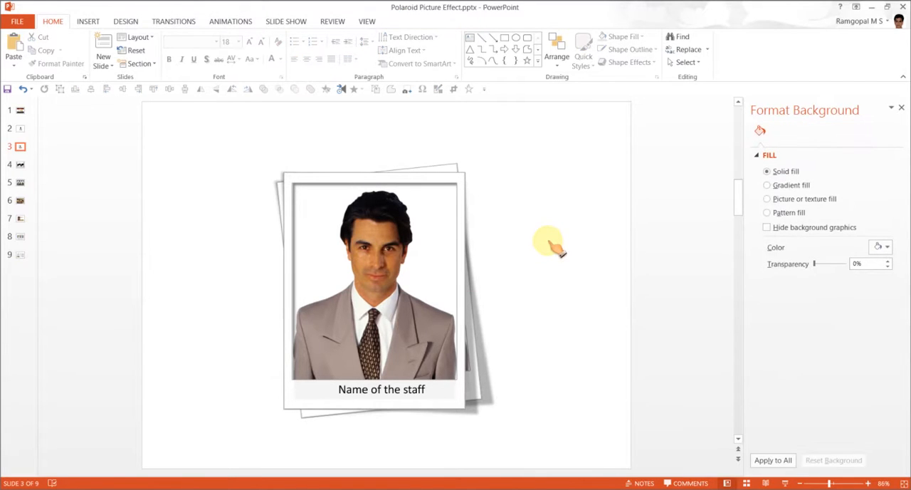
pyautogui.moveTo(523, 310)
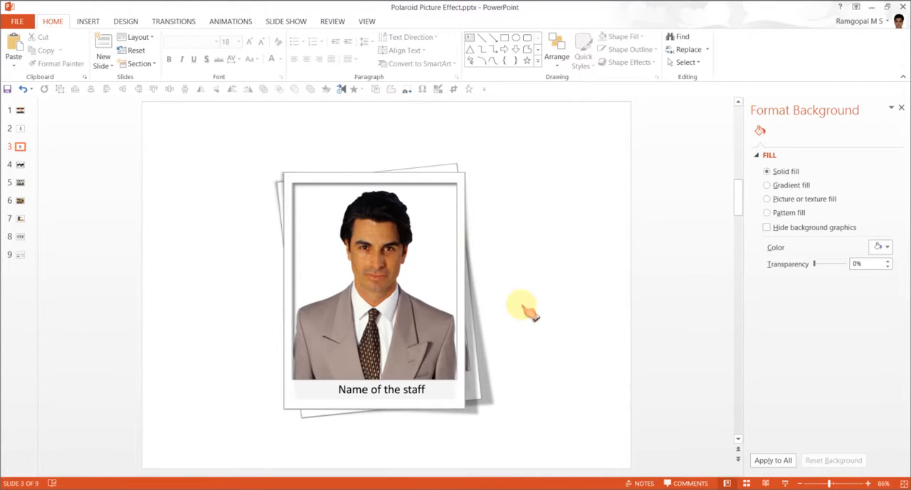
pyautogui.moveTo(371, 178)
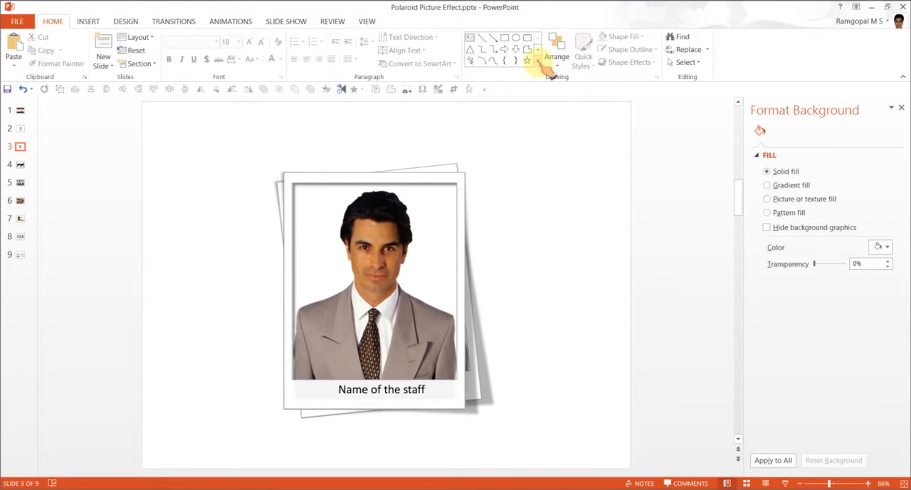
# - Add a small glossy red circle at the frame's top edge as a board pin
pyautogui.click(538, 64)
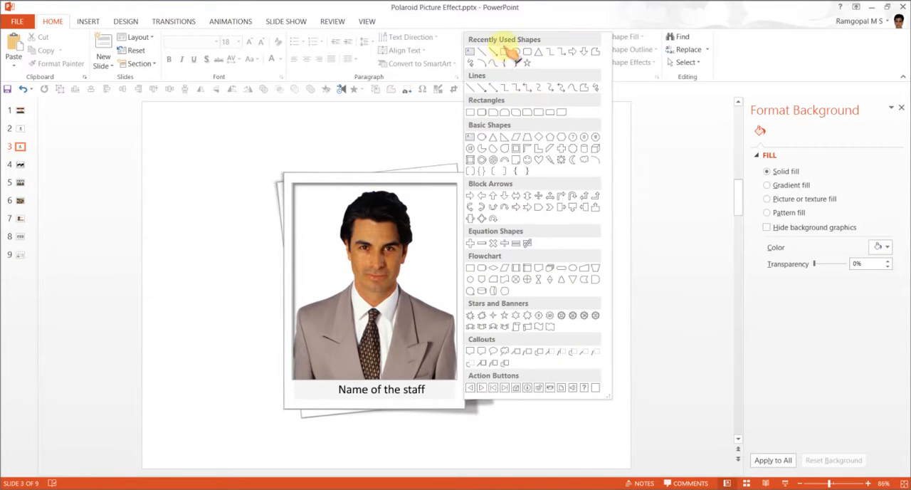
pyautogui.moveTo(482, 145)
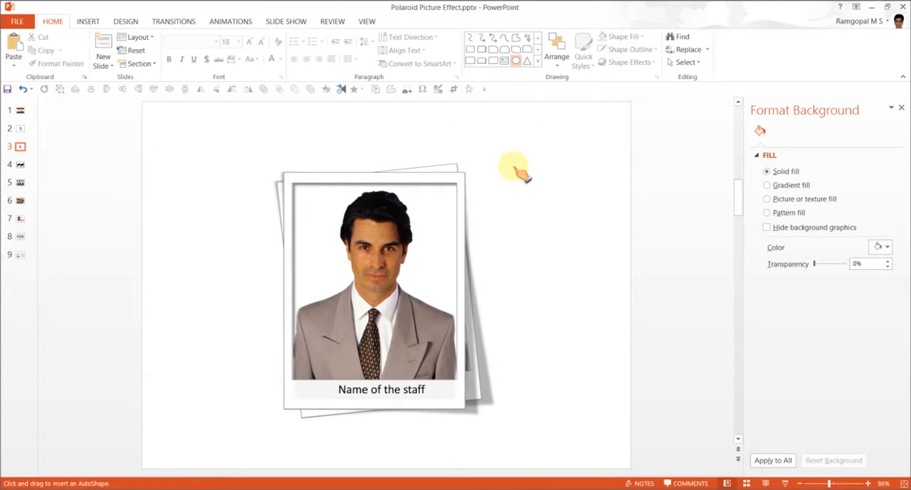
pyautogui.moveTo(527, 184)
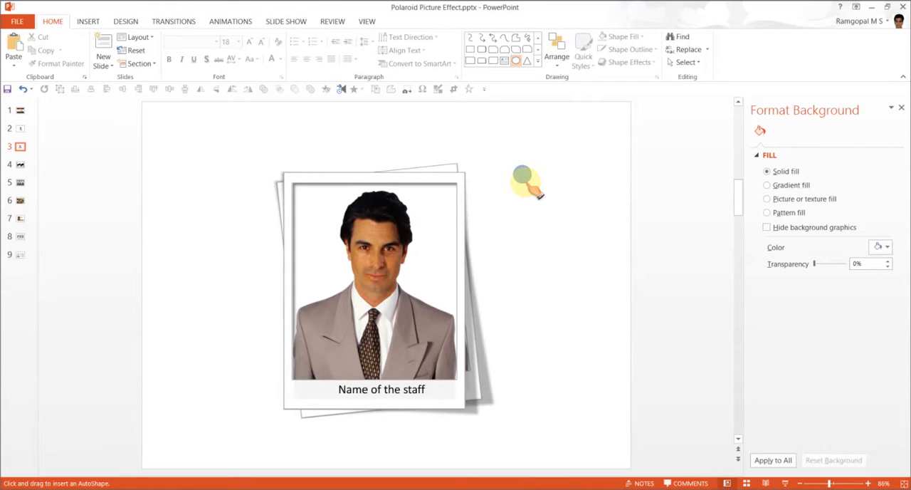
pyautogui.click(522, 173)
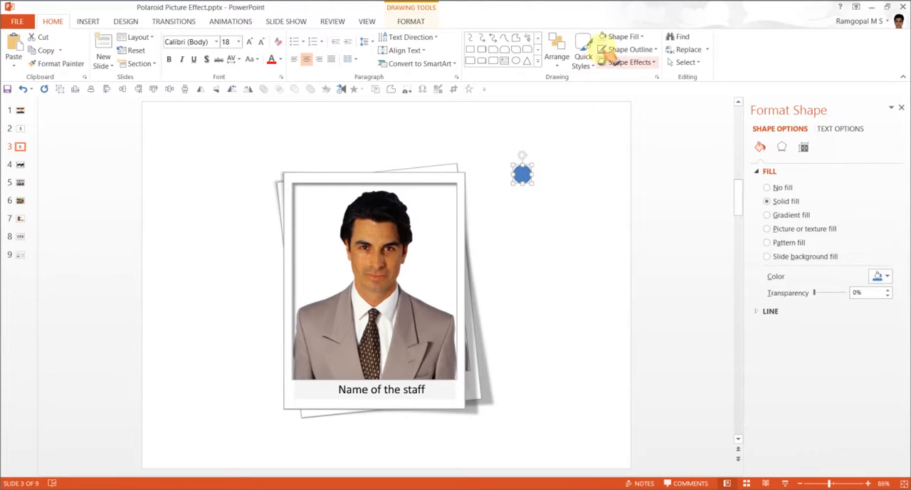
pyautogui.click(623, 36)
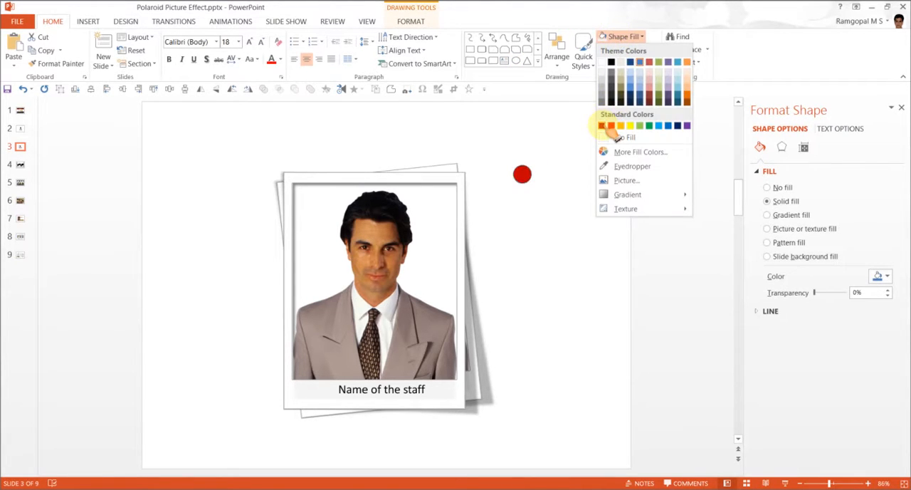
pyautogui.click(625, 63)
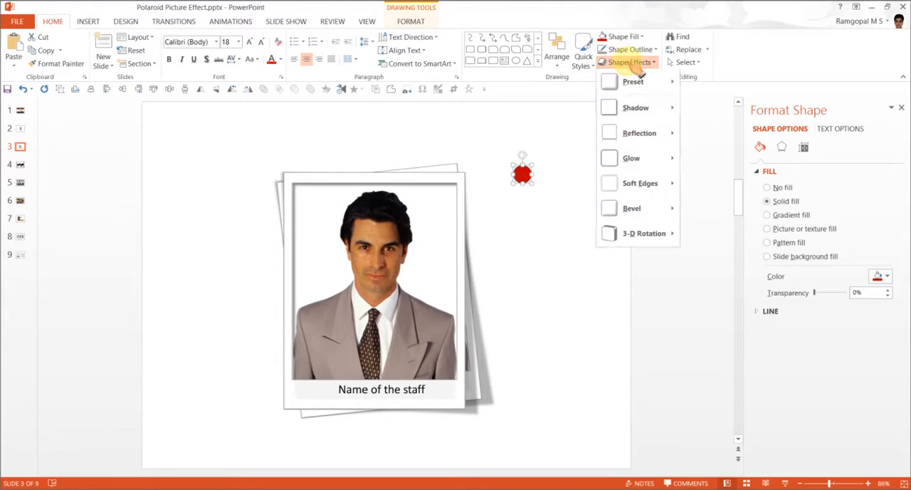
pyautogui.moveTo(633, 81)
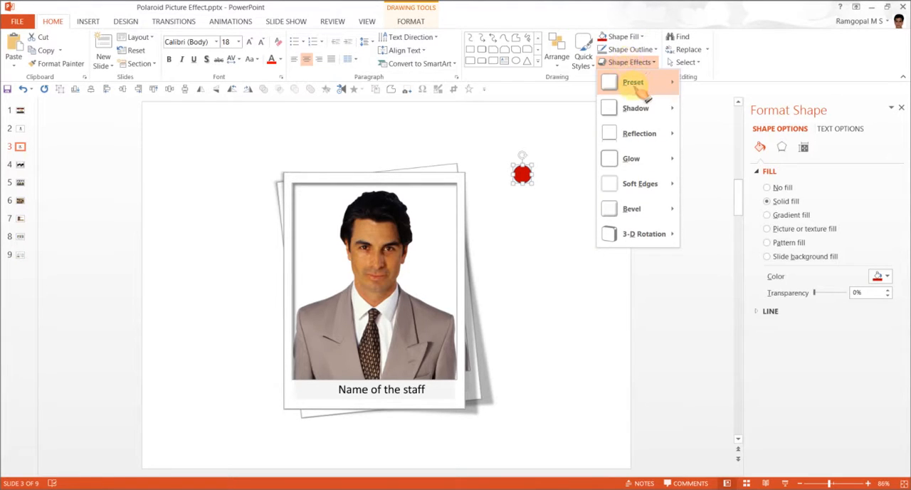
pyautogui.click(633, 82)
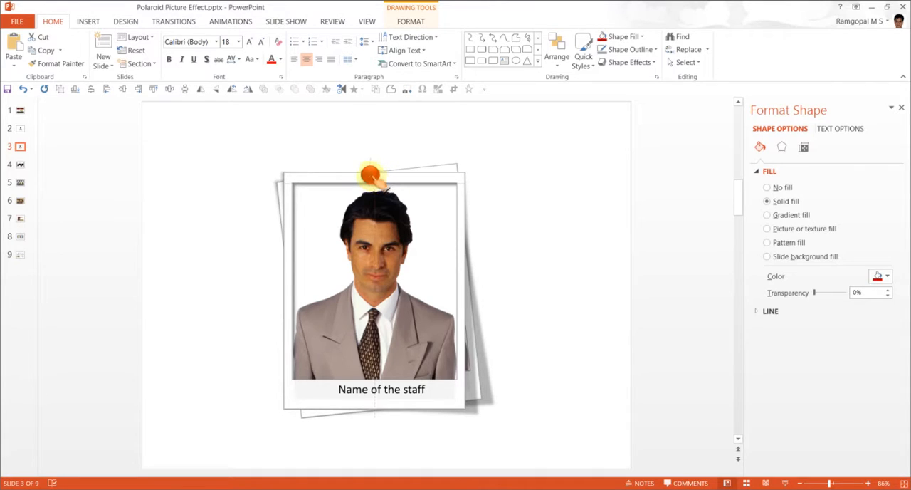
pyautogui.click(611, 229)
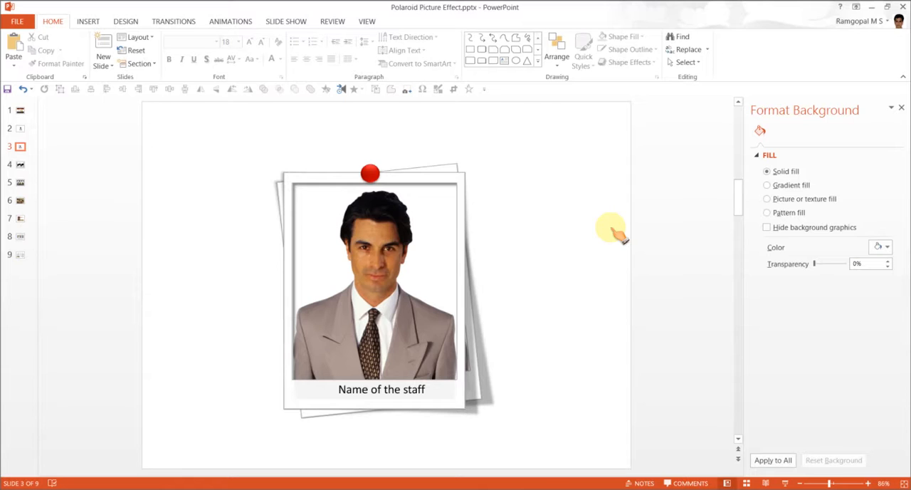
# - Switch to the Target Market example slide and start the slide show with F5
pyautogui.click(19, 164)
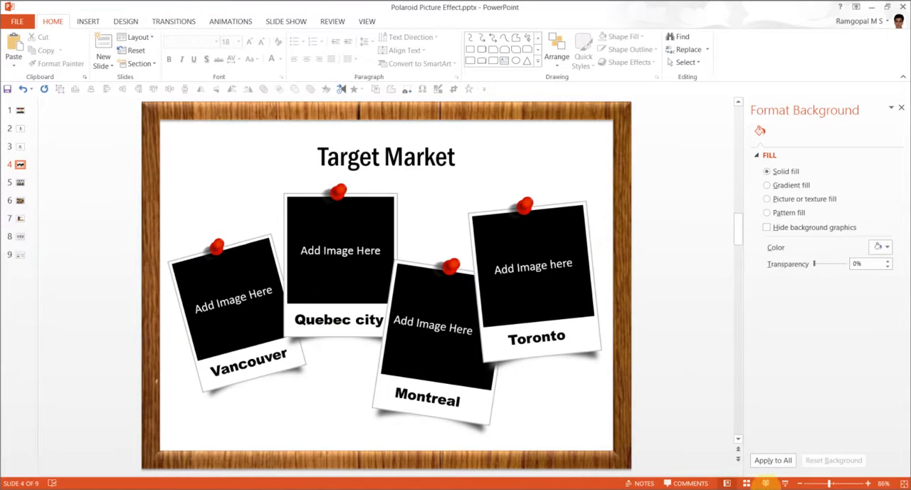
pyautogui.press('F5')
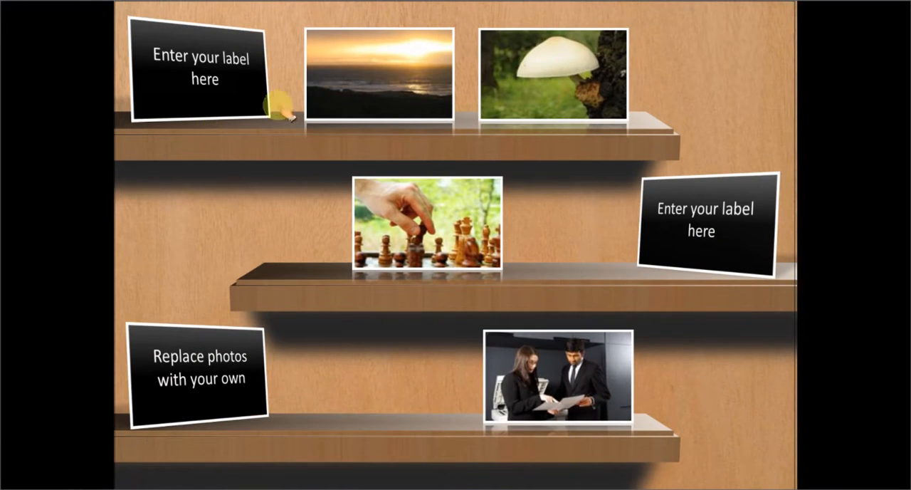
pyautogui.moveTo(595, 157)
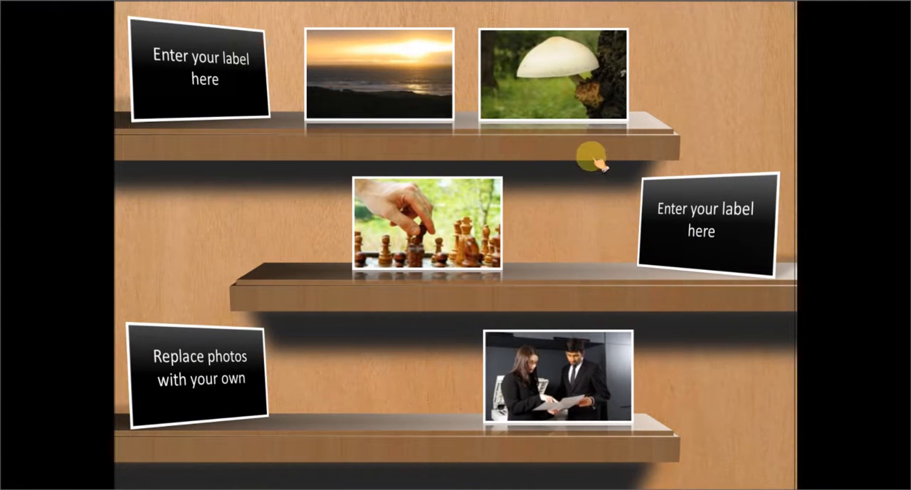